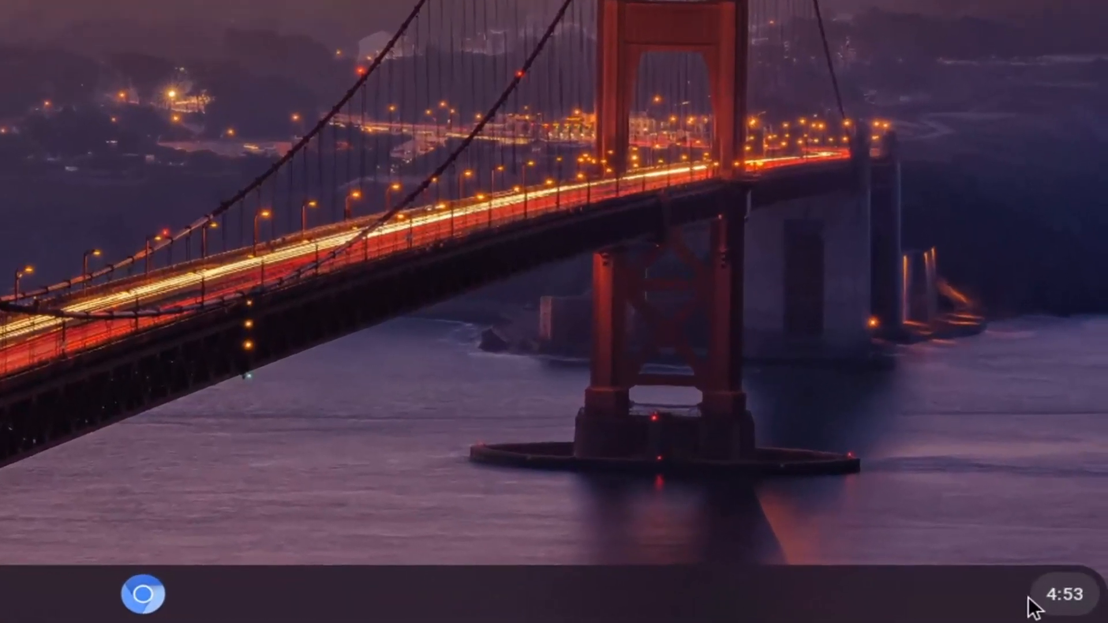
# Open the Settings window from the shelf's quick settings panel.
pyautogui.click(1063, 593)
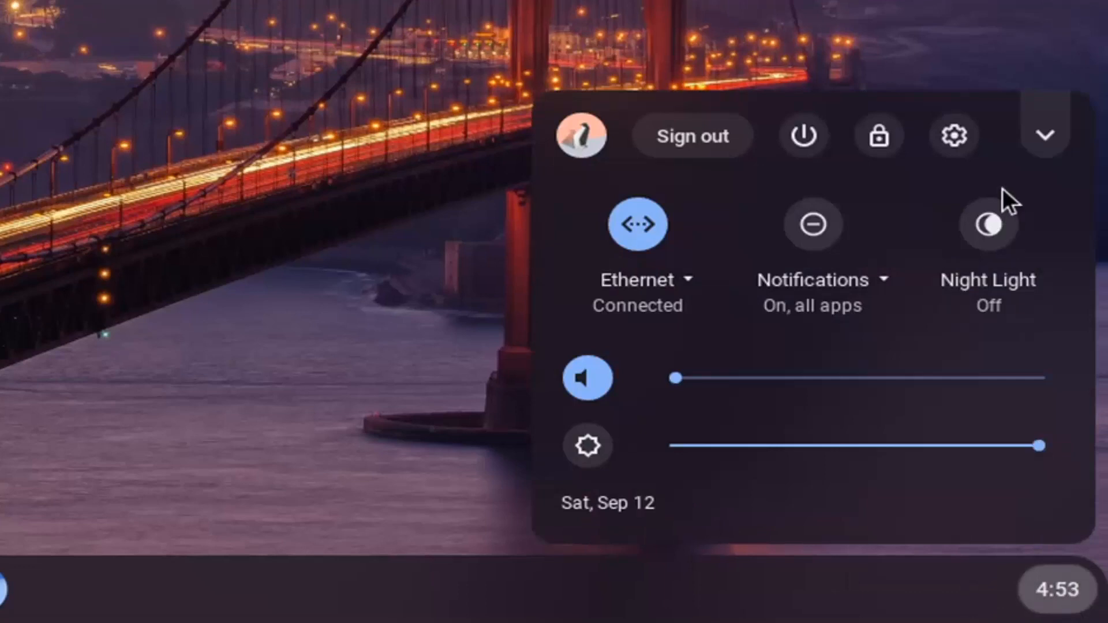
pyautogui.moveTo(955, 136)
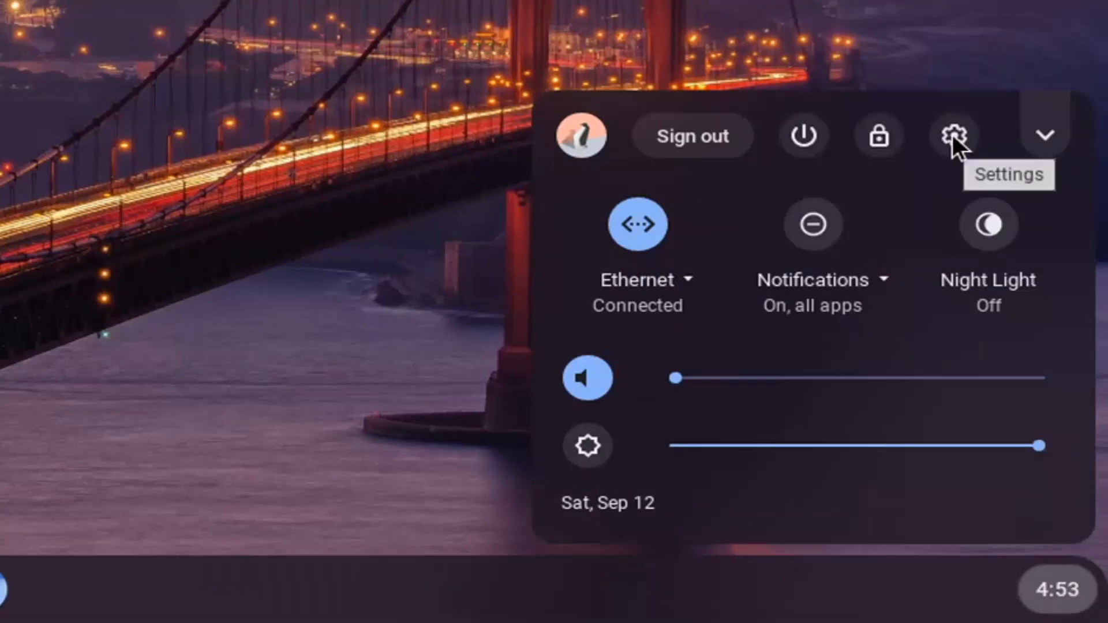
pyautogui.click(955, 135)
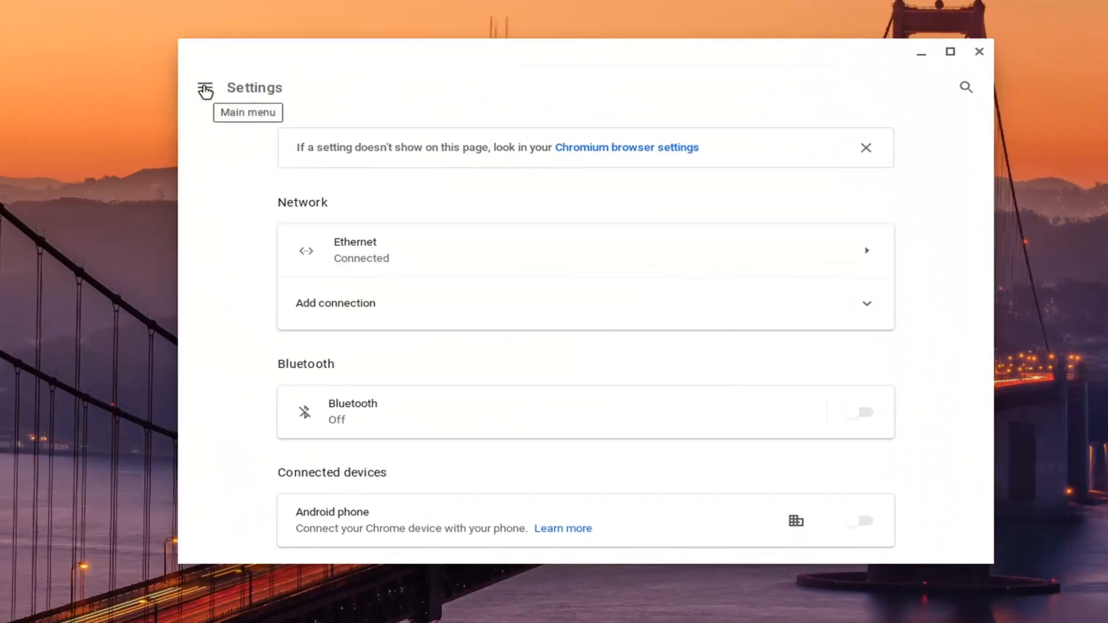
# Go to Personalization > Change device account image and start browsing for a custom picture file.
pyautogui.click(205, 88)
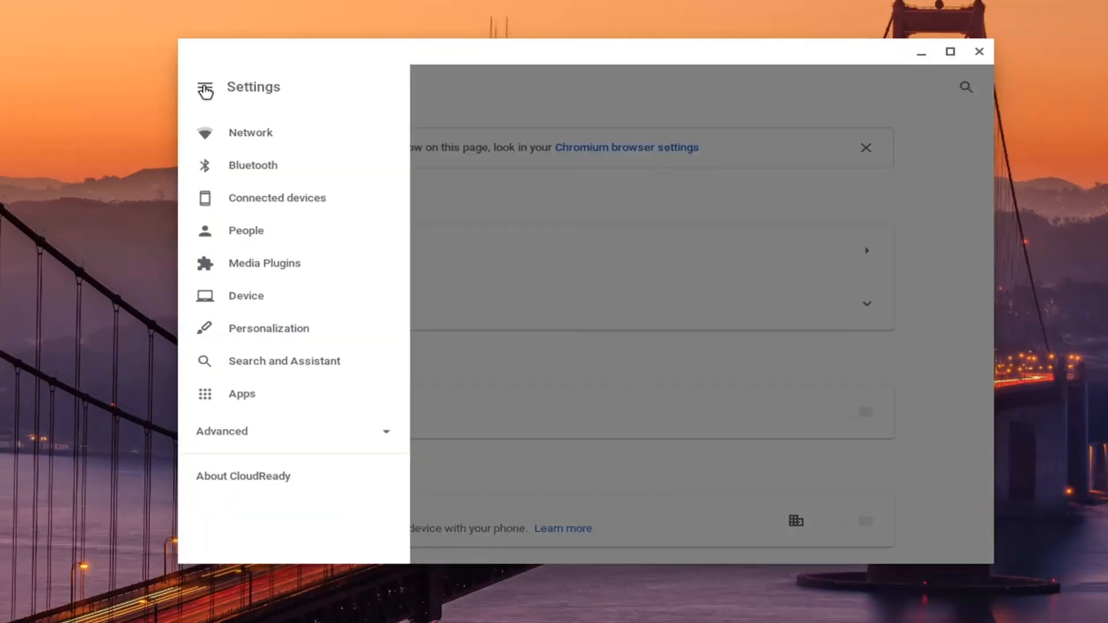
pyautogui.click(245, 296)
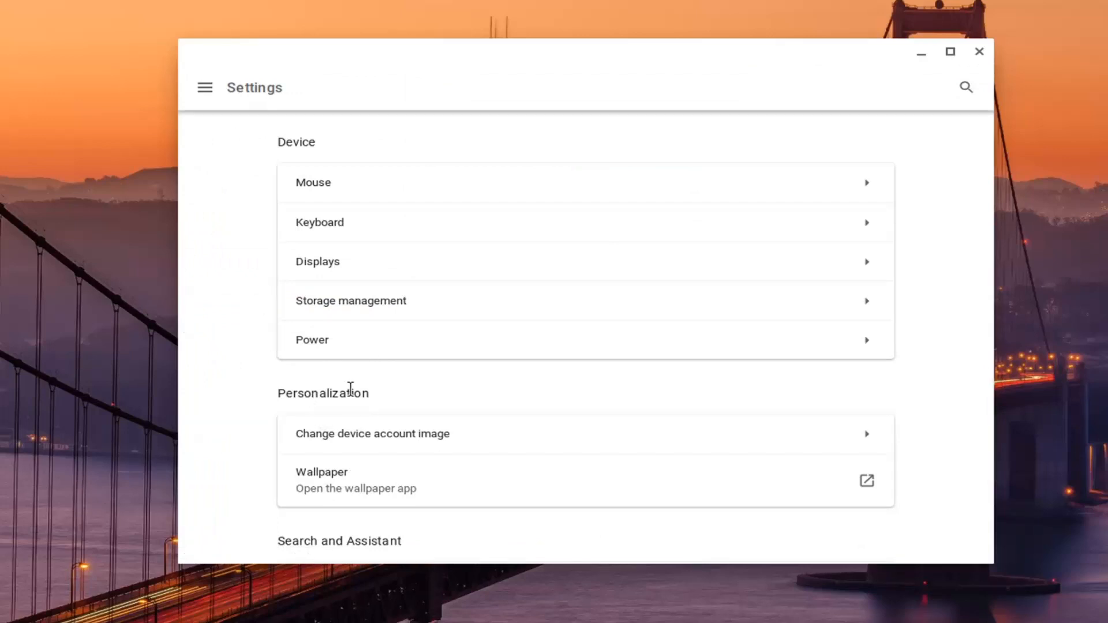
pyautogui.moveTo(434, 440)
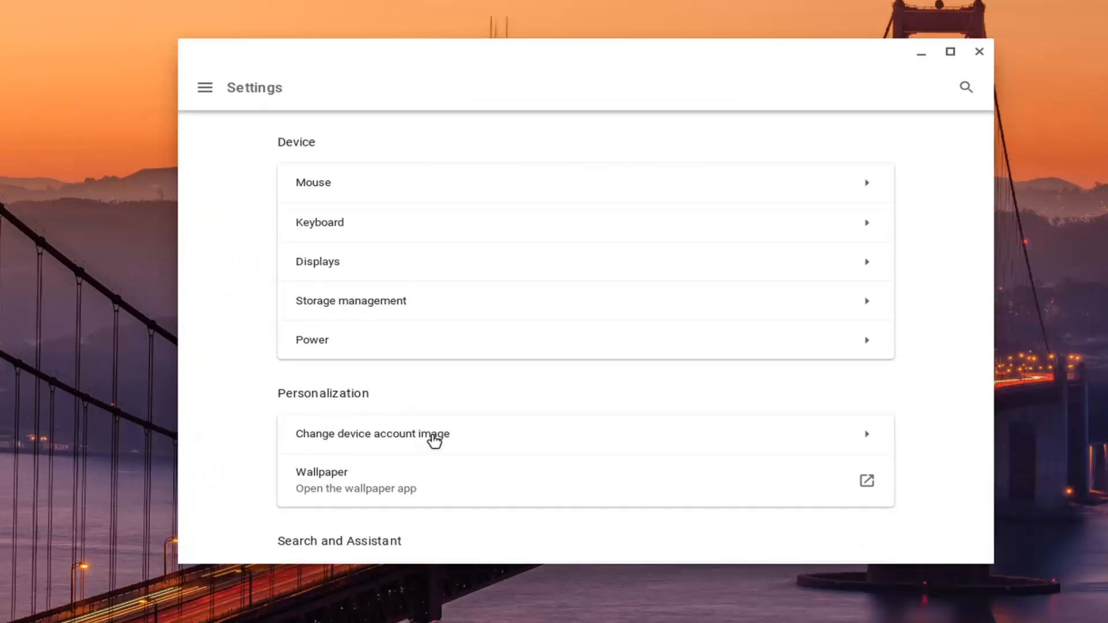
pyautogui.click(373, 434)
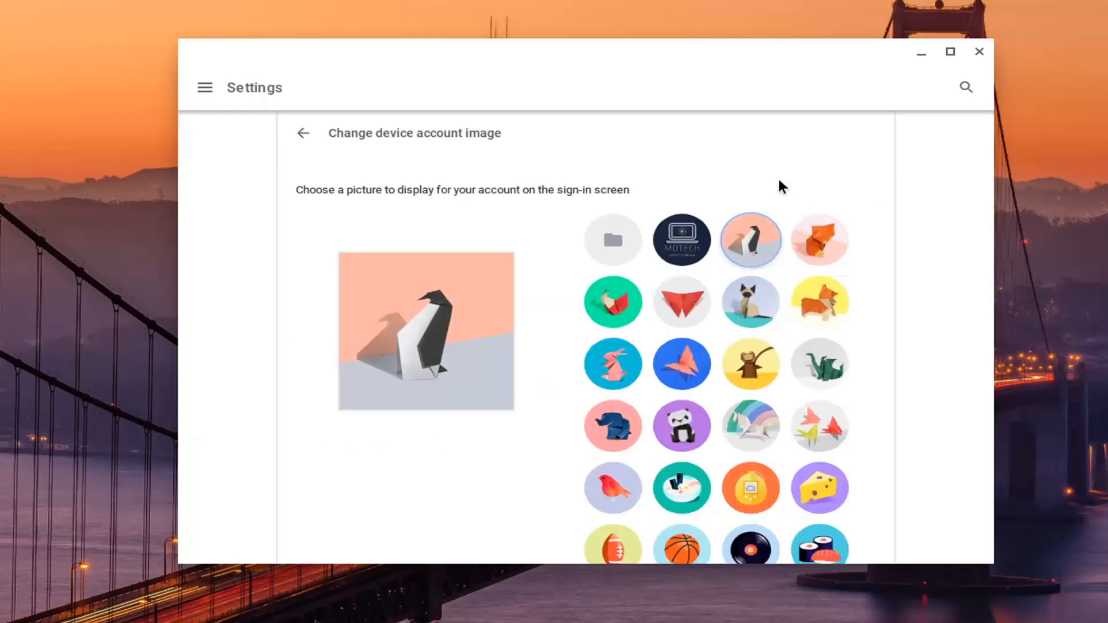
pyautogui.moveTo(681, 364)
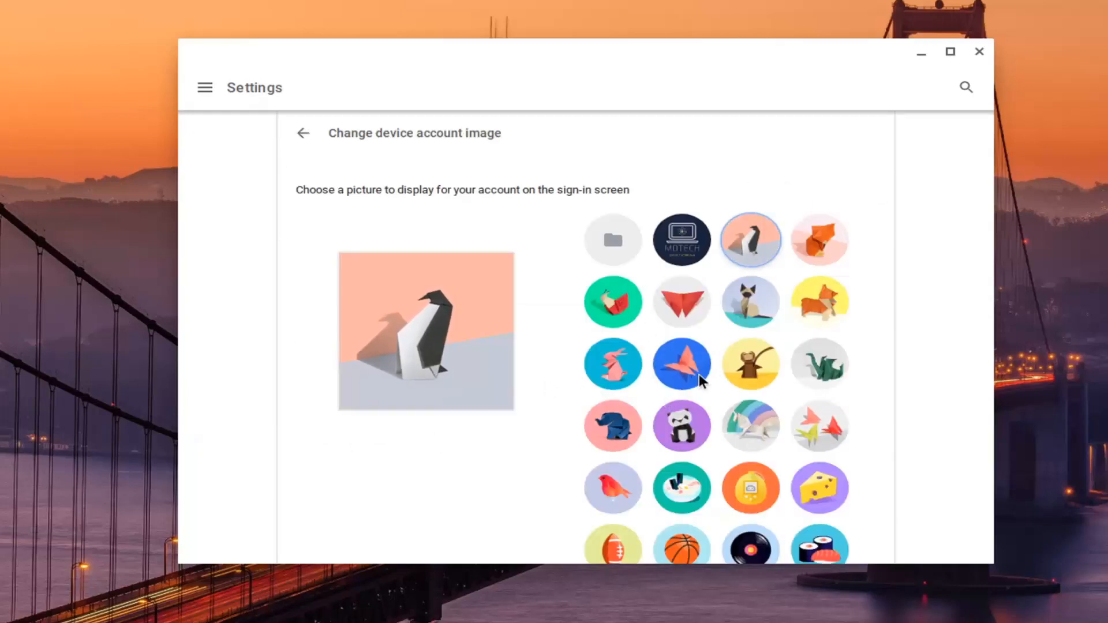
pyautogui.click(612, 239)
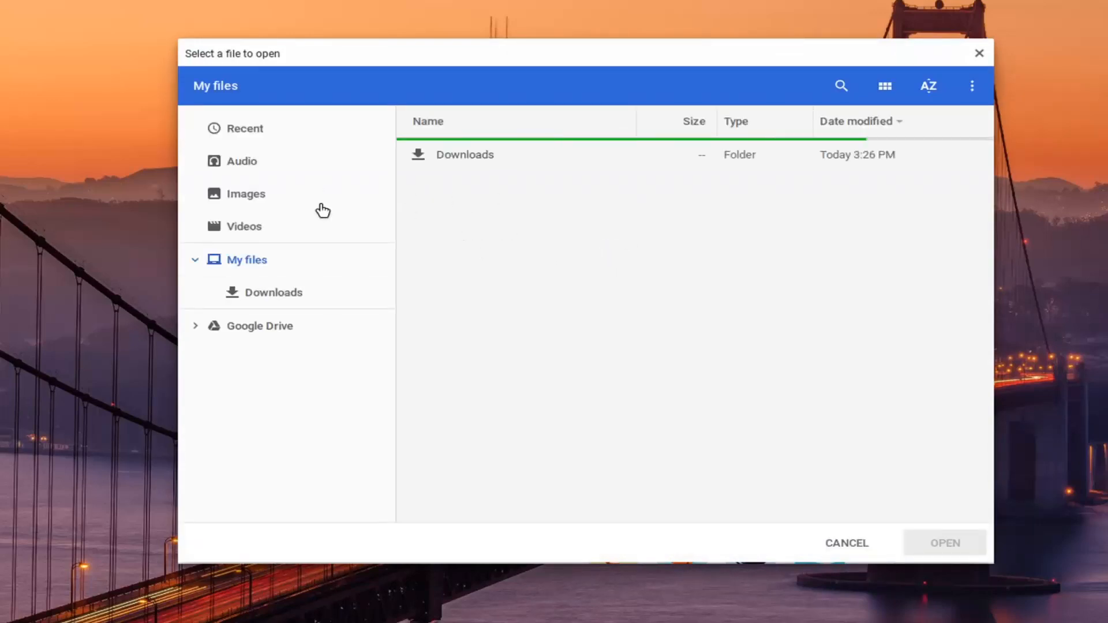
pyautogui.moveTo(511, 184)
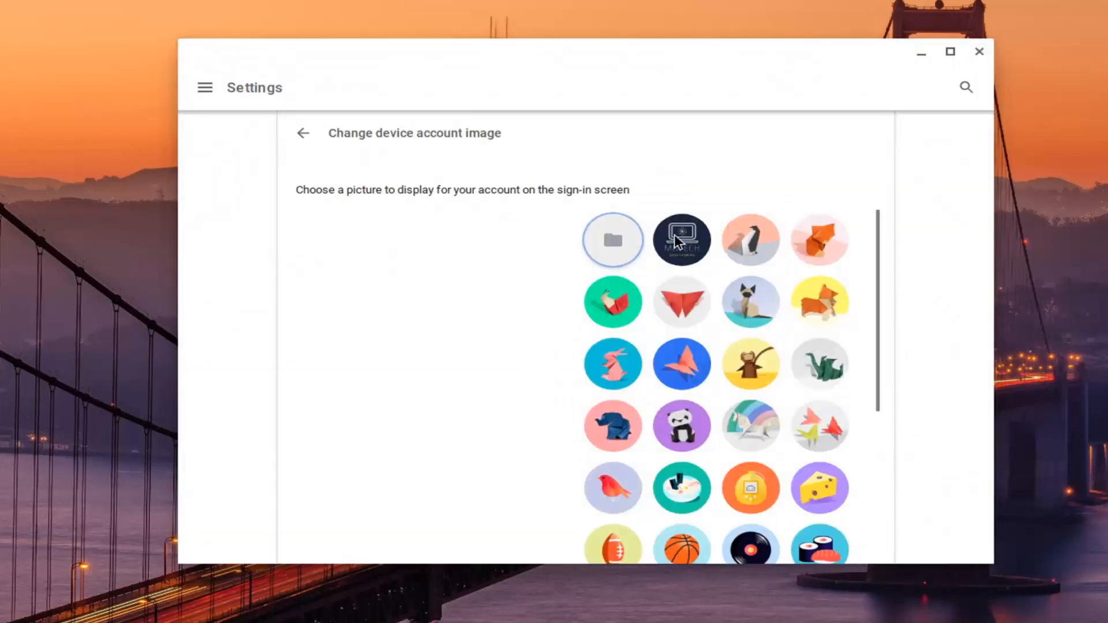
pyautogui.moveTo(681, 239)
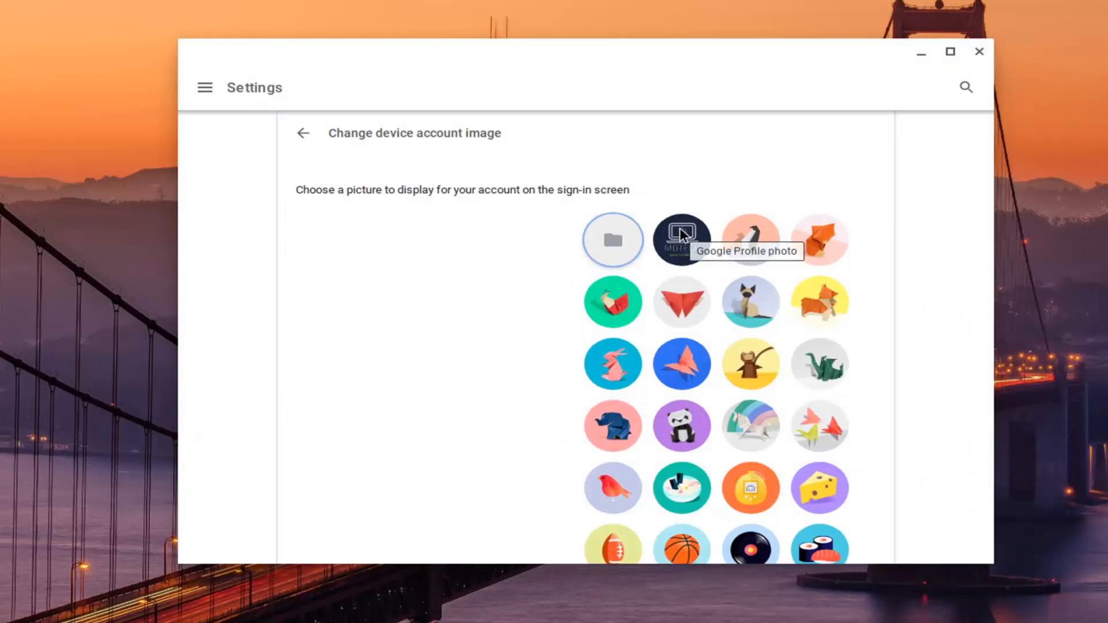
# Scroll through the account picture grid, then go back to the main settings list.
pyautogui.scroll(-3)
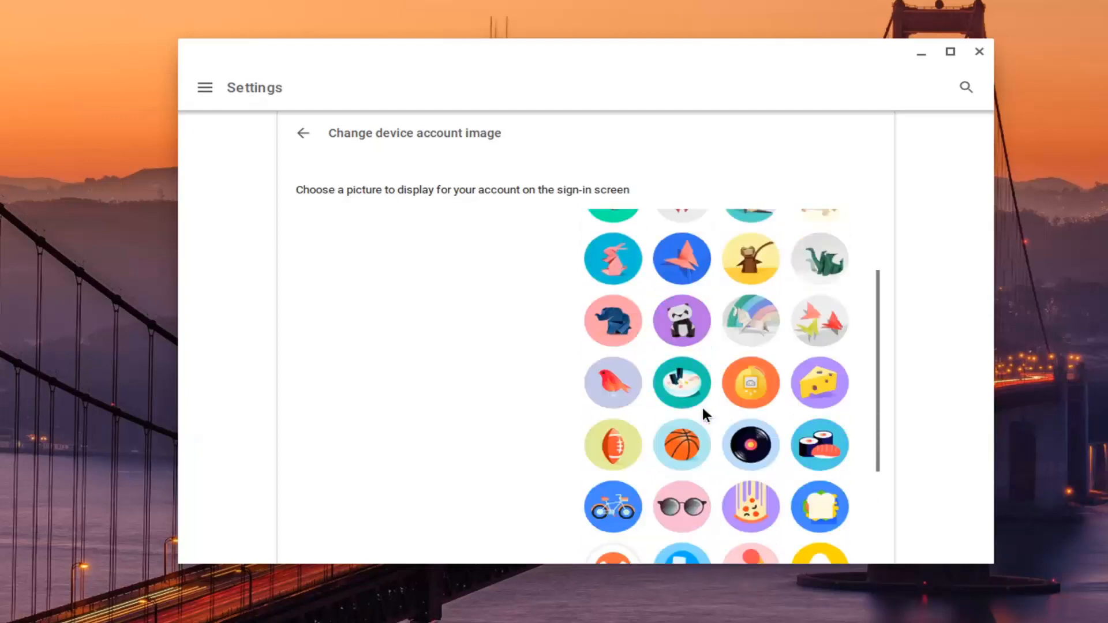
pyautogui.scroll(-3)
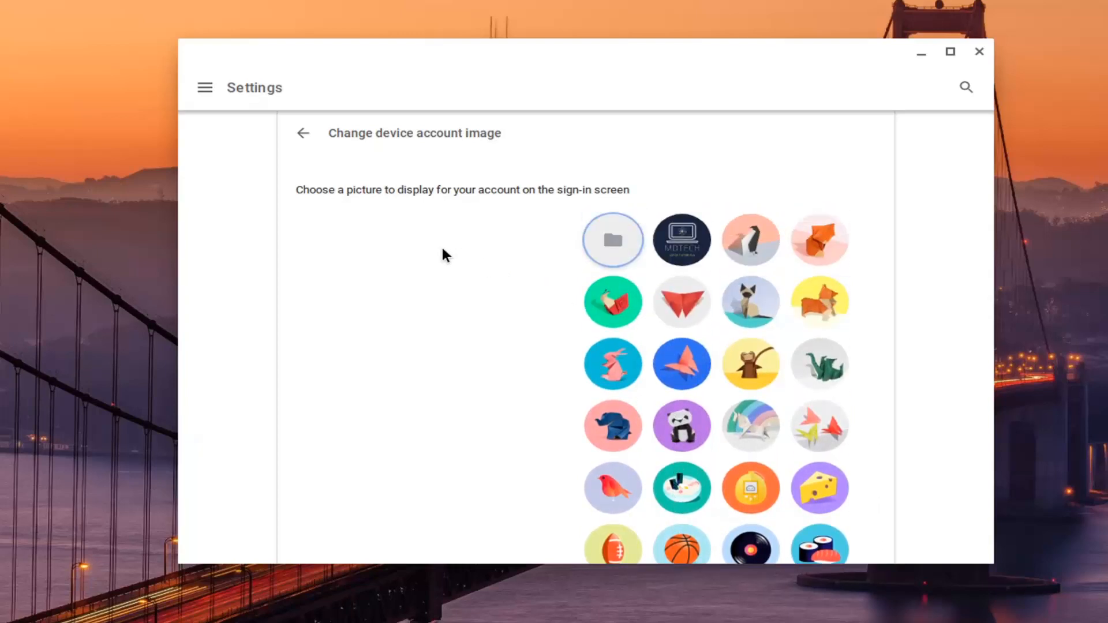
pyautogui.click(303, 132)
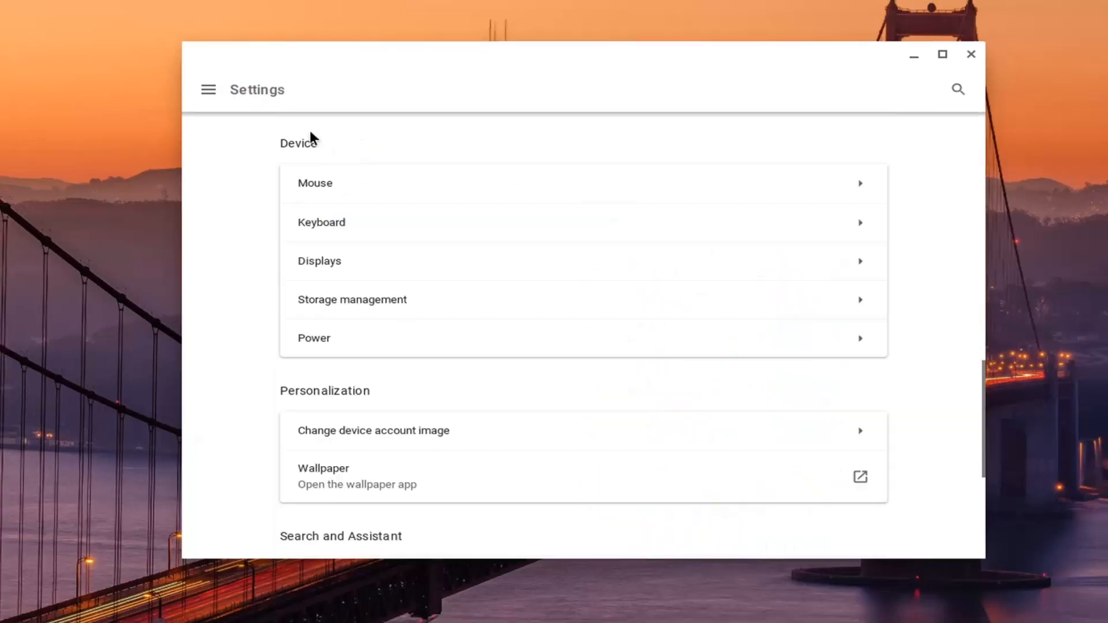